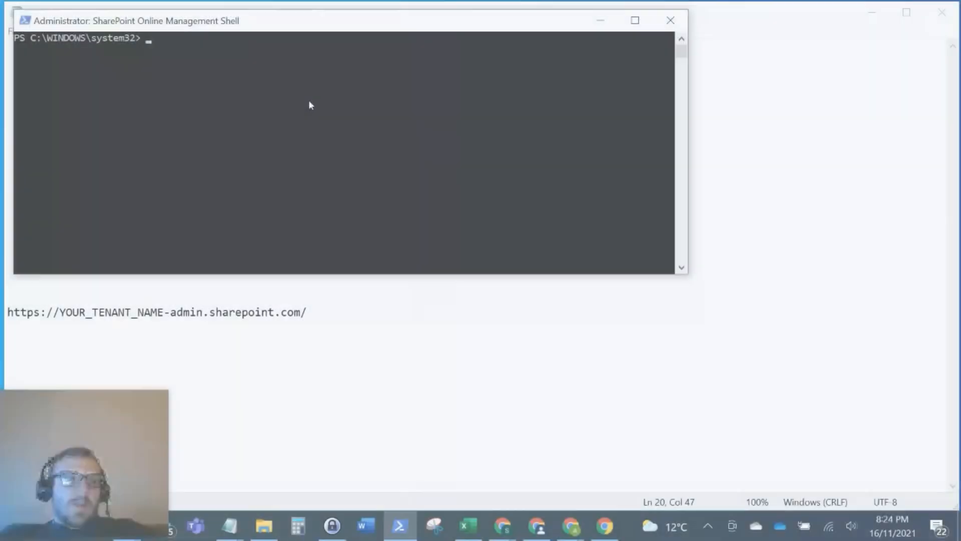
Step: Run Connect-SPOService at the PS prompt so the shell asks for the Url parameter
{"action": "left_click", "coordinate": [310, 105]}
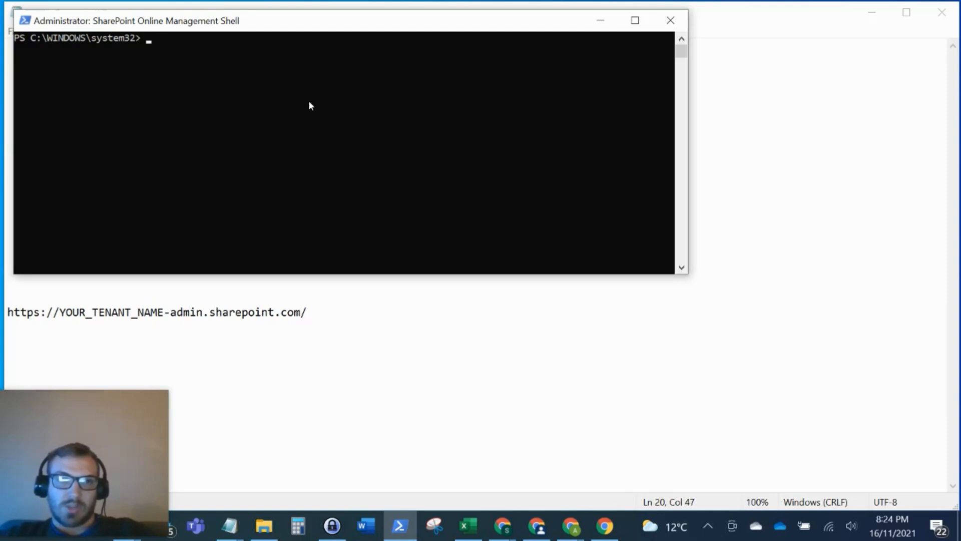
{"action": "mouse_move", "coordinate": [121, 70]}
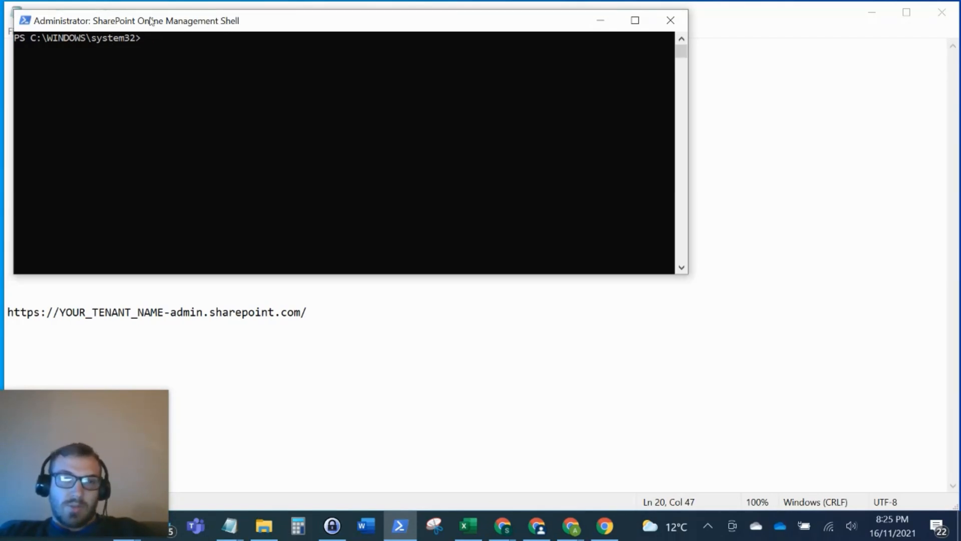
{"action": "mouse_move", "coordinate": [231, 66]}
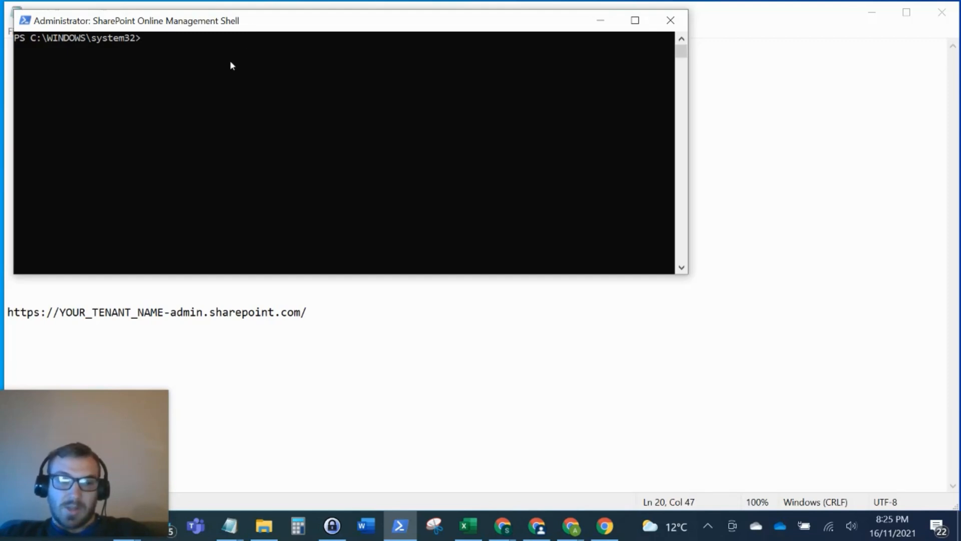
{"action": "mouse_move", "coordinate": [202, 78]}
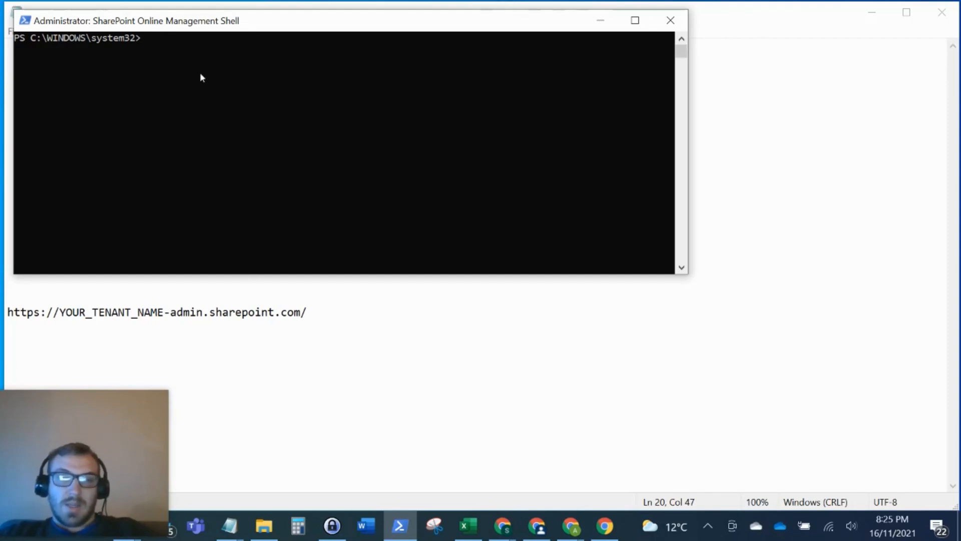
{"action": "left_click", "coordinate": [184, 40]}
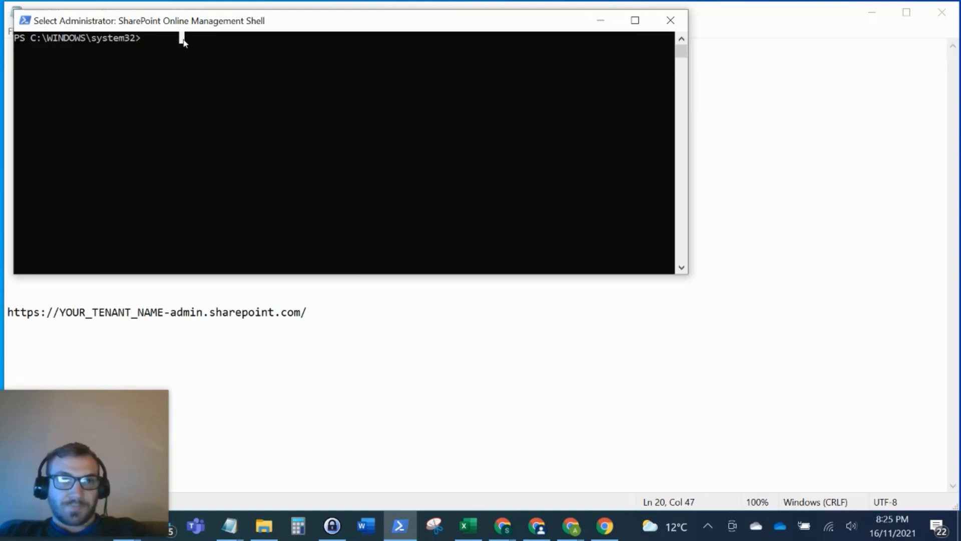
{"action": "type", "text": "C"}
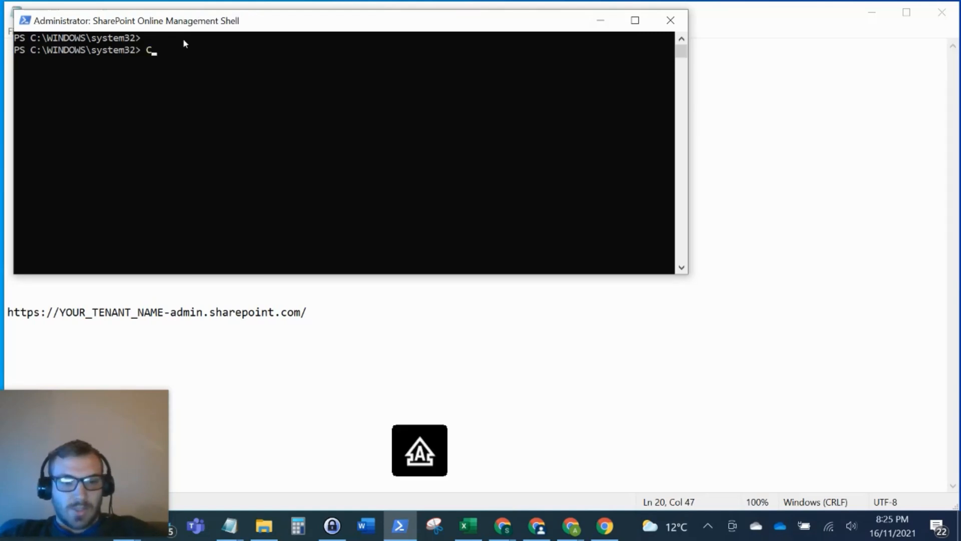
{"action": "type", "text": "onnect"}
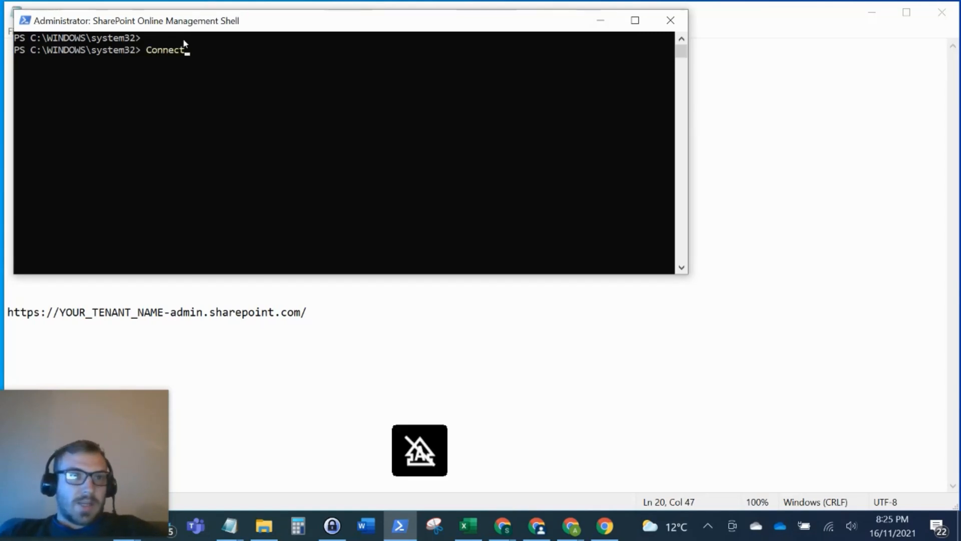
{"action": "type", "text": "-SP"}
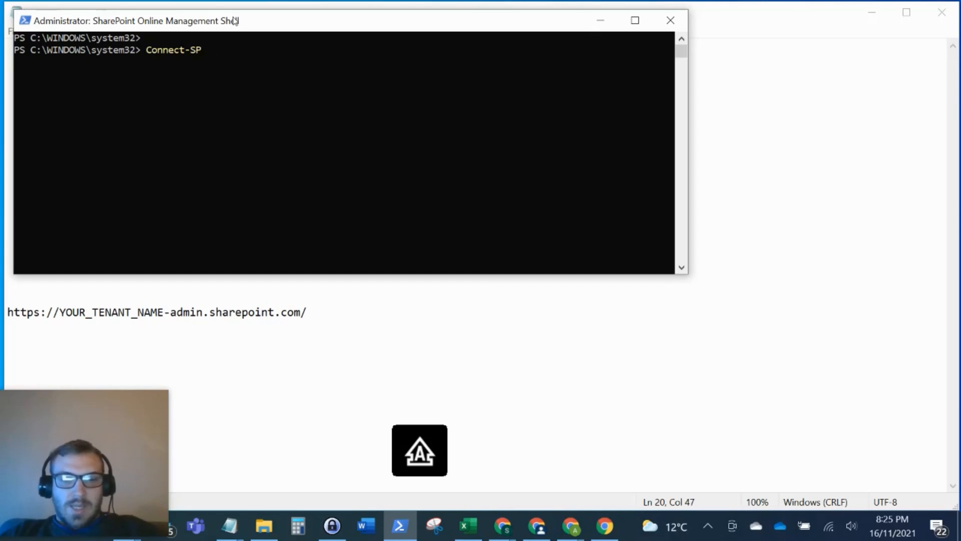
{"action": "type", "text": "OService"}
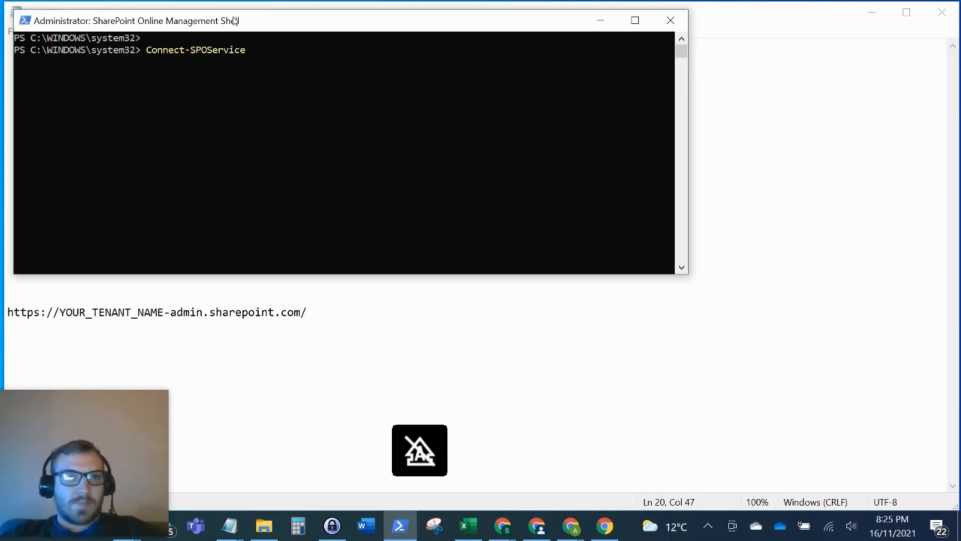
{"action": "key", "text": "Return"}
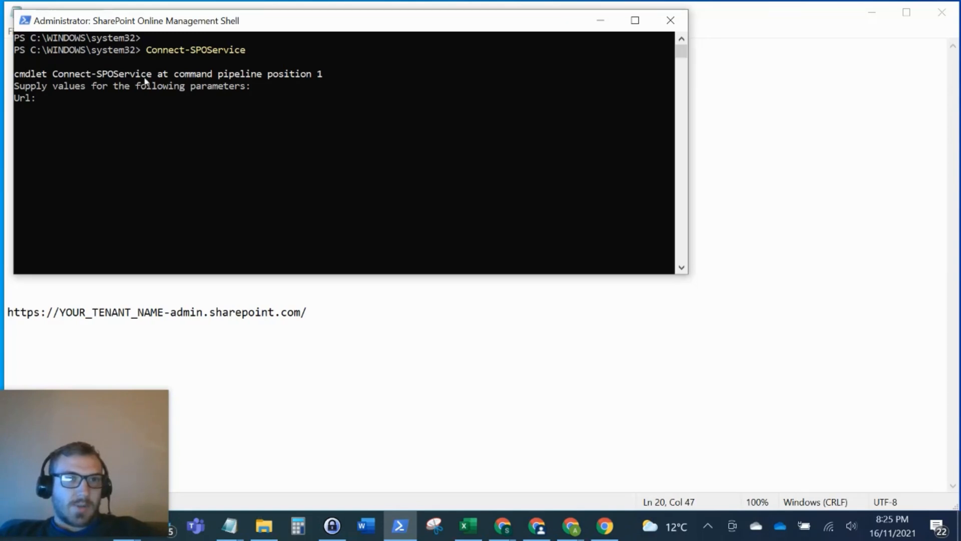
{"action": "mouse_move", "coordinate": [44, 119]}
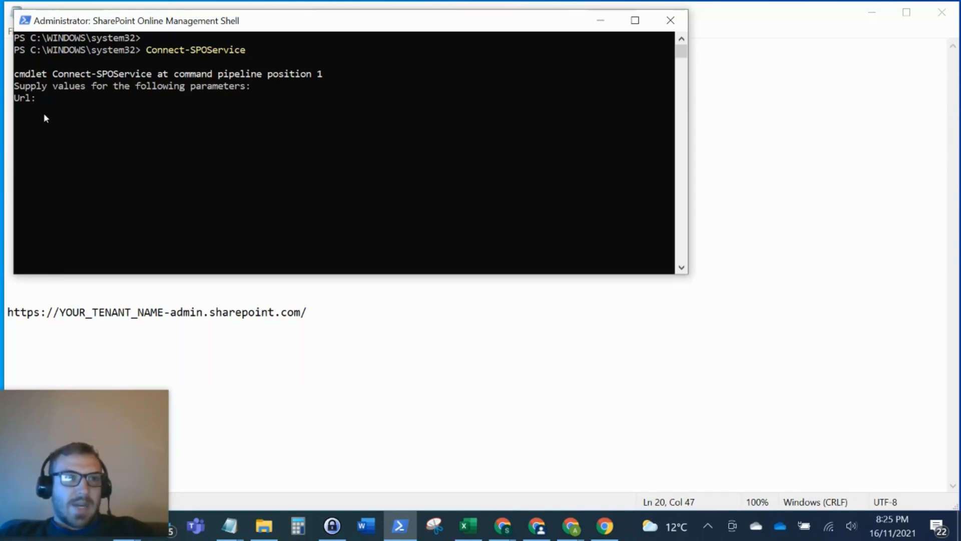
{"action": "mouse_move", "coordinate": [220, 161]}
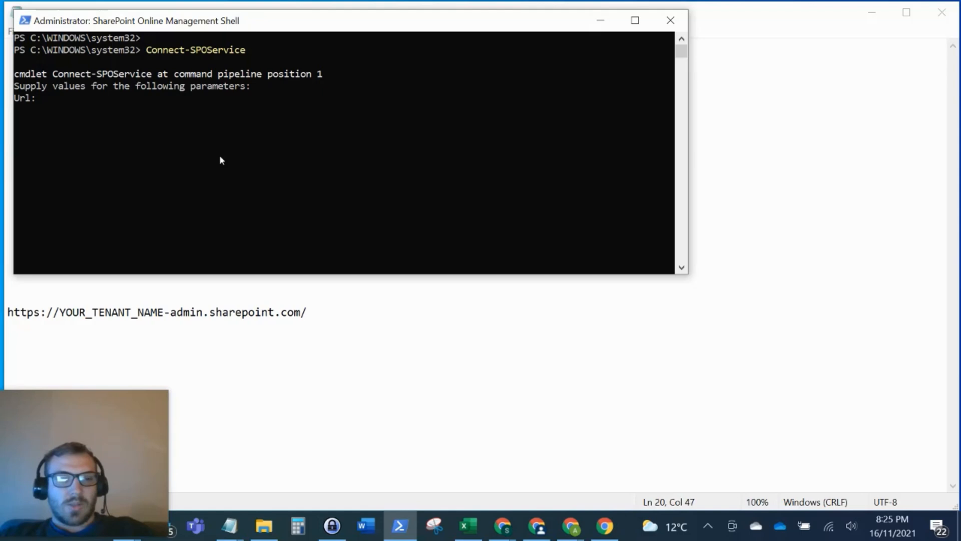
{"action": "mouse_move", "coordinate": [217, 301]}
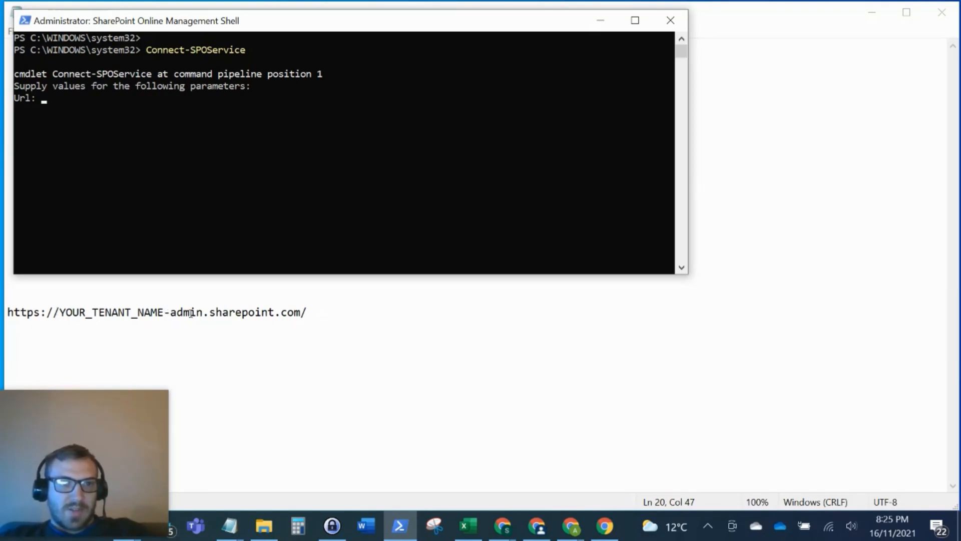
{"action": "mouse_move", "coordinate": [228, 232]}
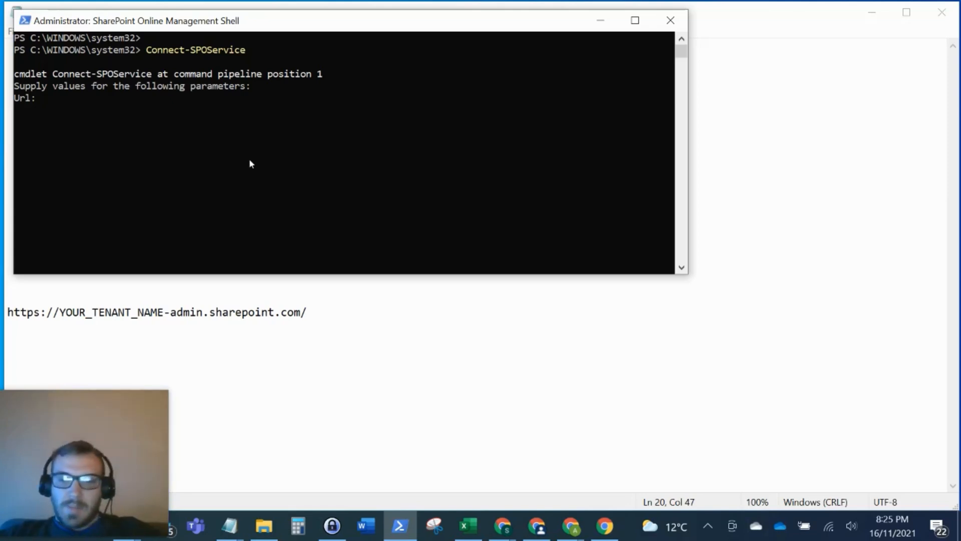
{"action": "type", "text": "h"}
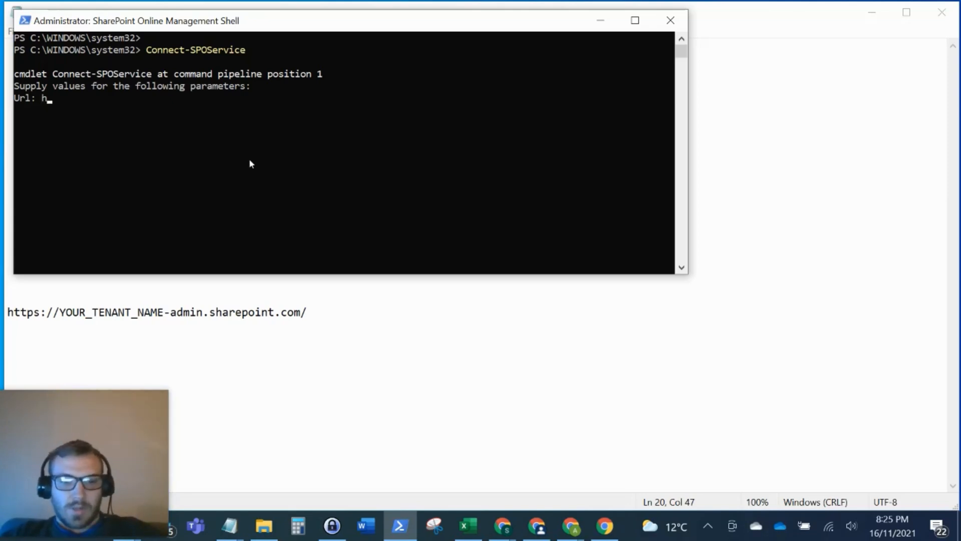
{"action": "type", "text": "ttps:"}
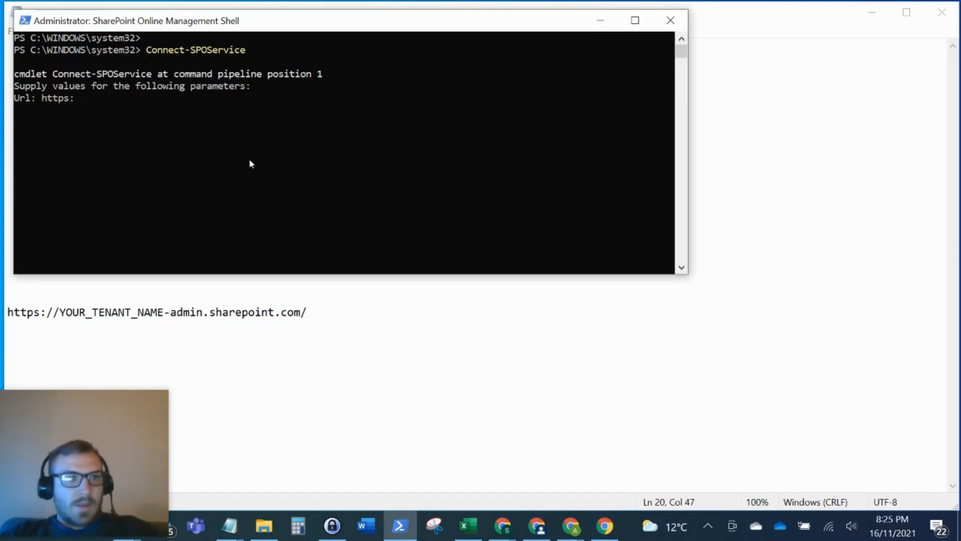
{"action": "type", "text": "//"}
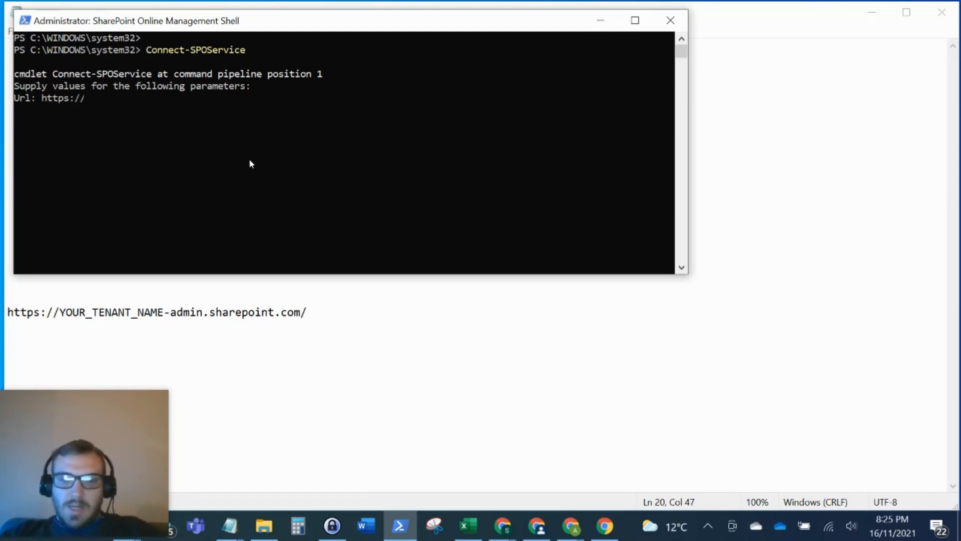
{"action": "type", "text": "-admin"}
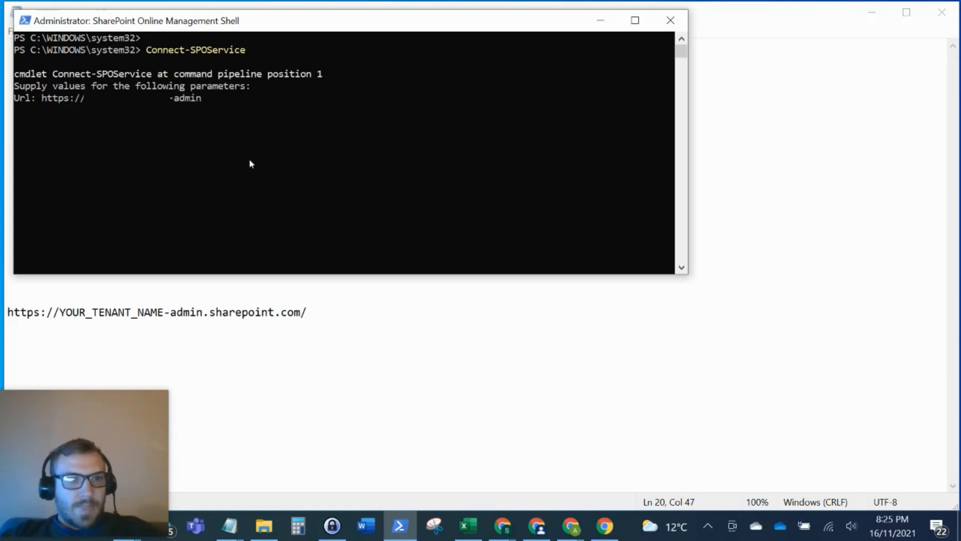
{"action": "type", "text": ".sharepoo"}
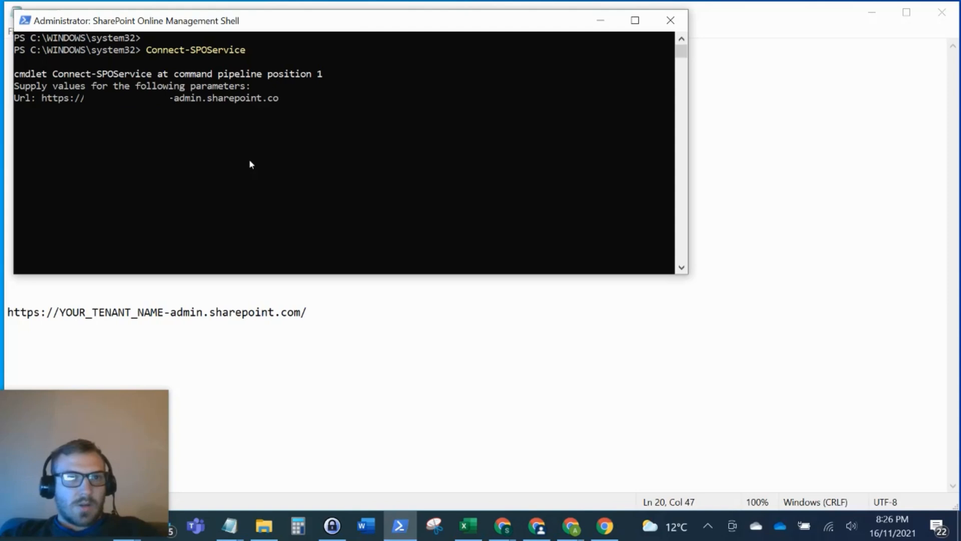
{"action": "type", "text": "m"}
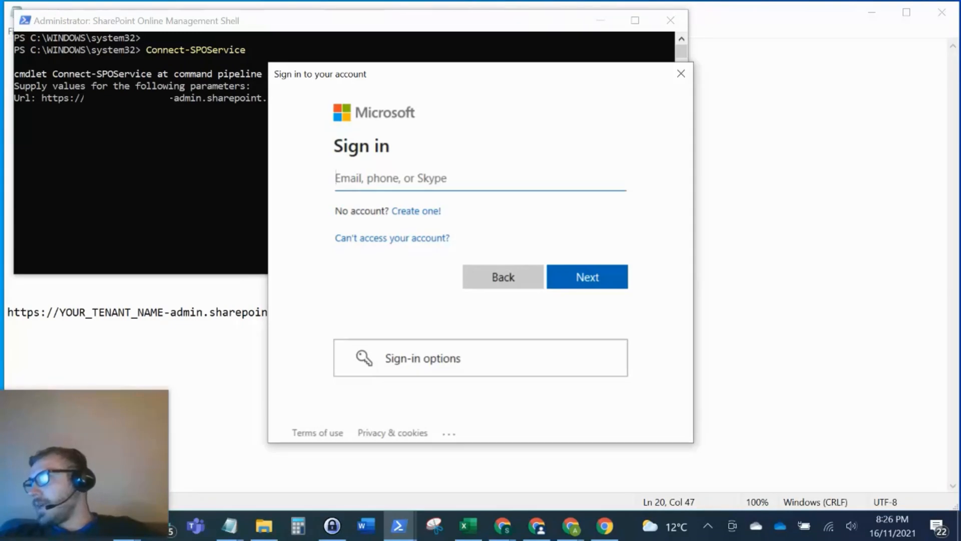
Step: Submit the account email and its password, reaching the identity verification step
{"action": "left_click", "coordinate": [479, 178]}
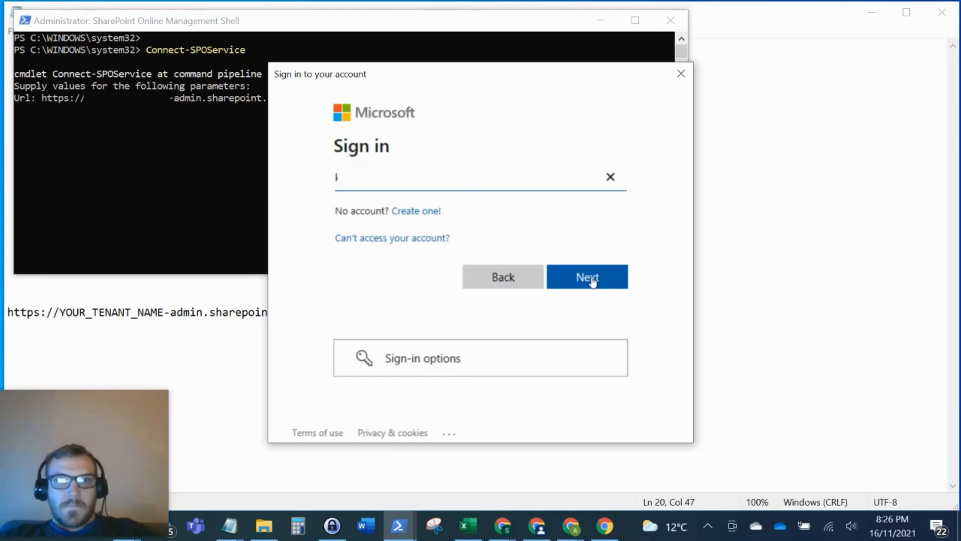
{"action": "left_click", "coordinate": [587, 276]}
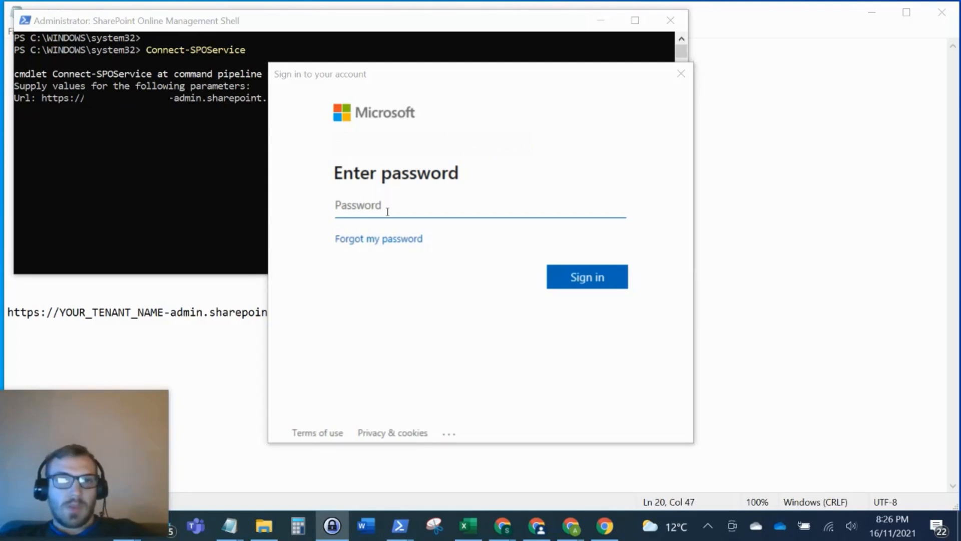
{"action": "type", "text": "PASSWORD"}
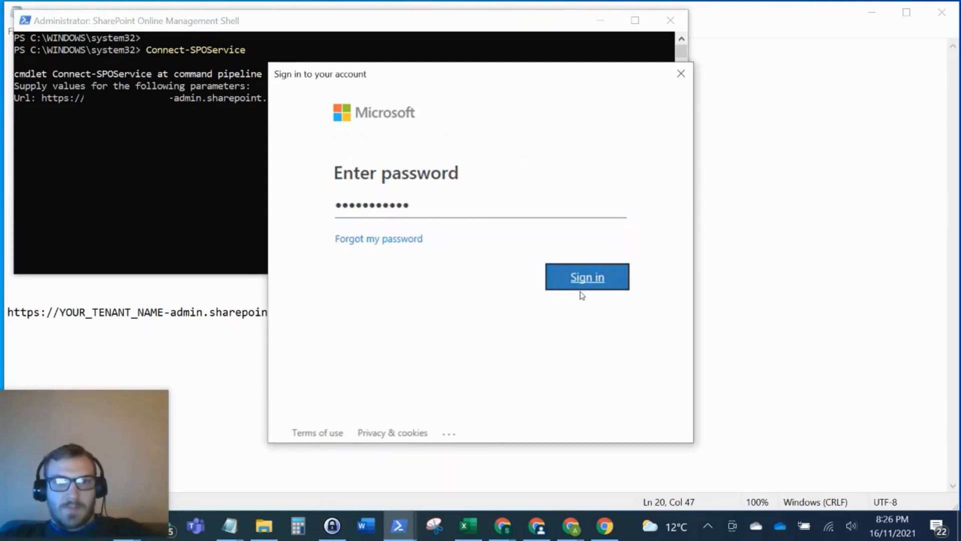
{"action": "left_click", "coordinate": [586, 277]}
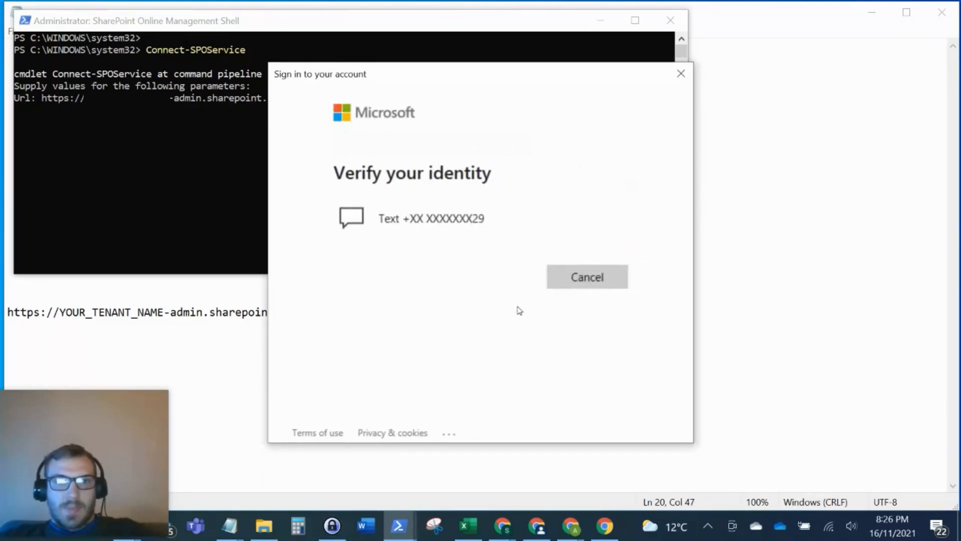
Step: Verify identity with the texted code, completing sign-in and closing the dialog
{"action": "left_click", "coordinate": [431, 218]}
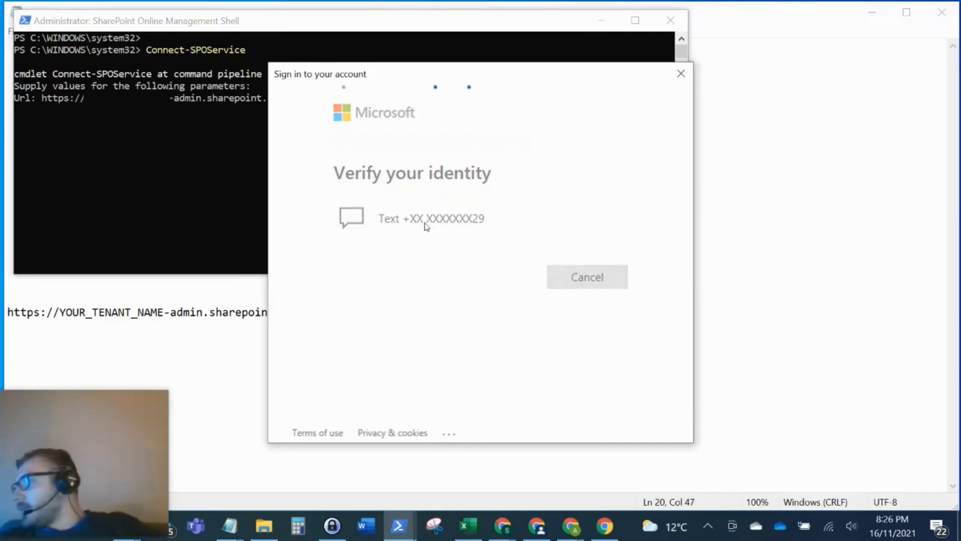
{"action": "left_click", "coordinate": [431, 217]}
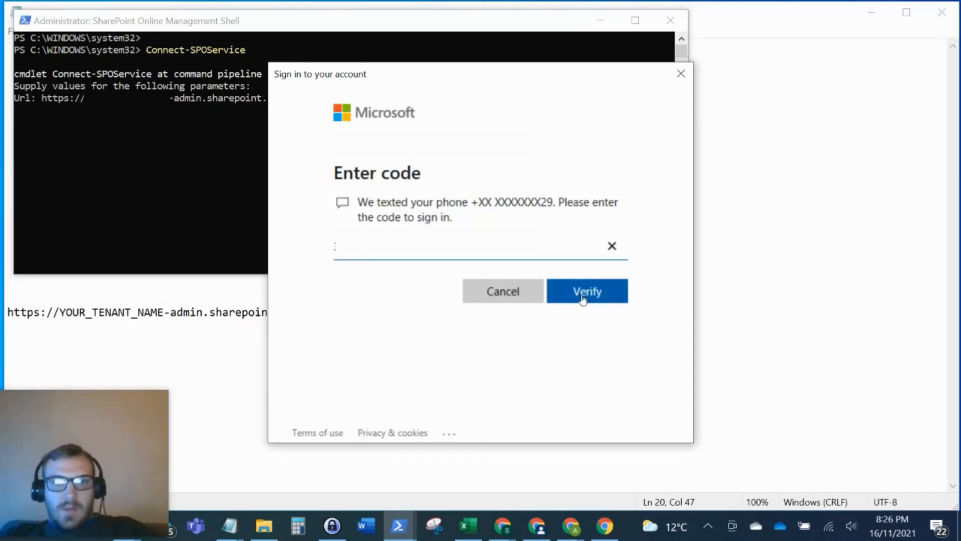
{"action": "left_click", "coordinate": [586, 291]}
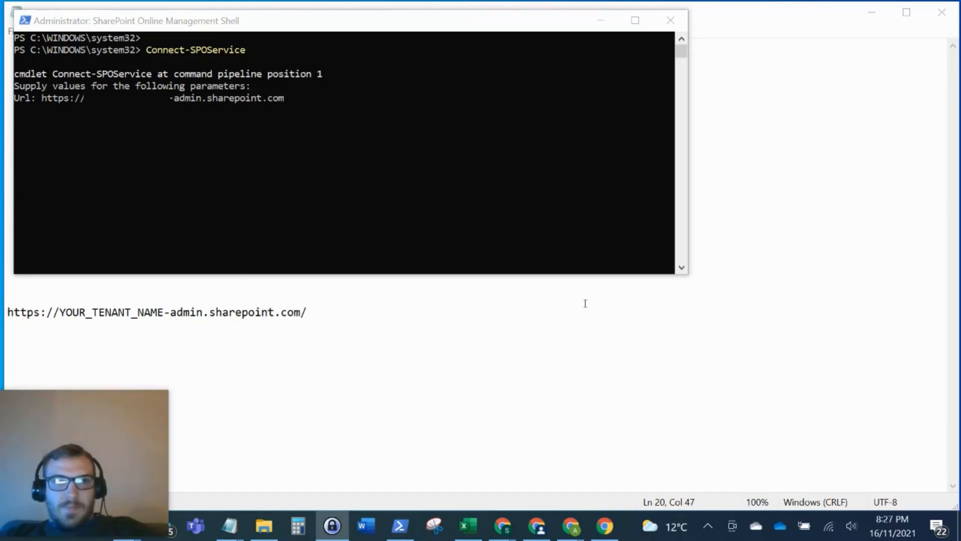
Step: Return to a fresh PS prompt with the shell now connected to the tenant admin site
{"action": "key", "text": "Return"}
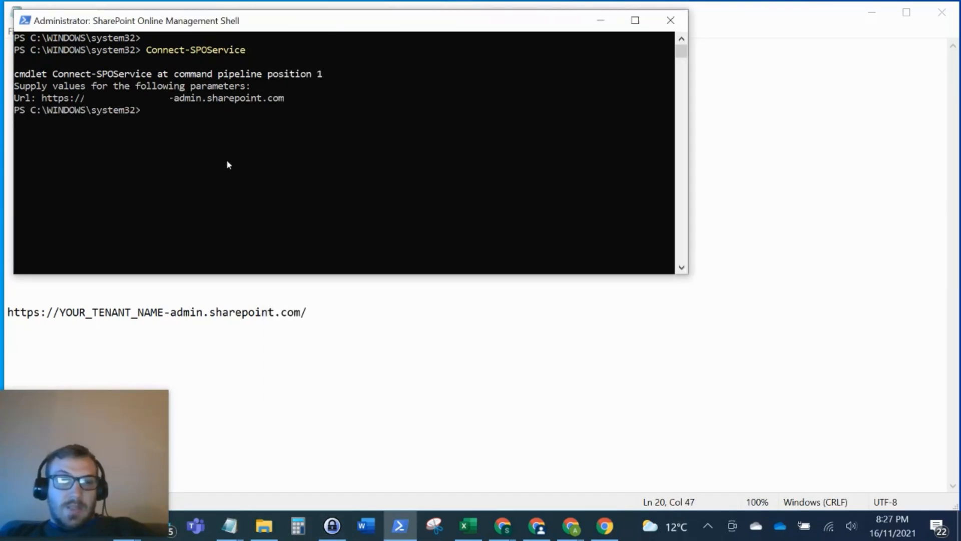
{"action": "mouse_move", "coordinate": [238, 132]}
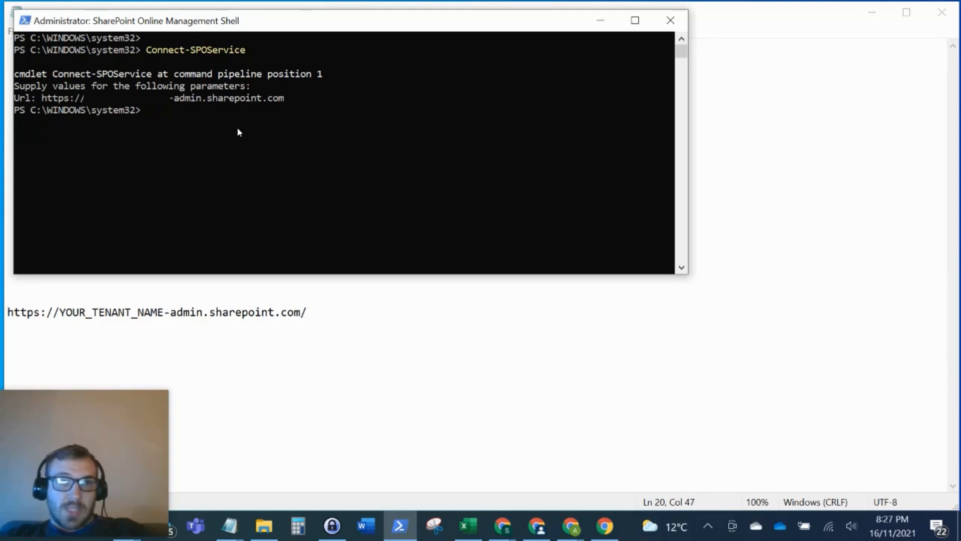
{"action": "mouse_move", "coordinate": [196, 143]}
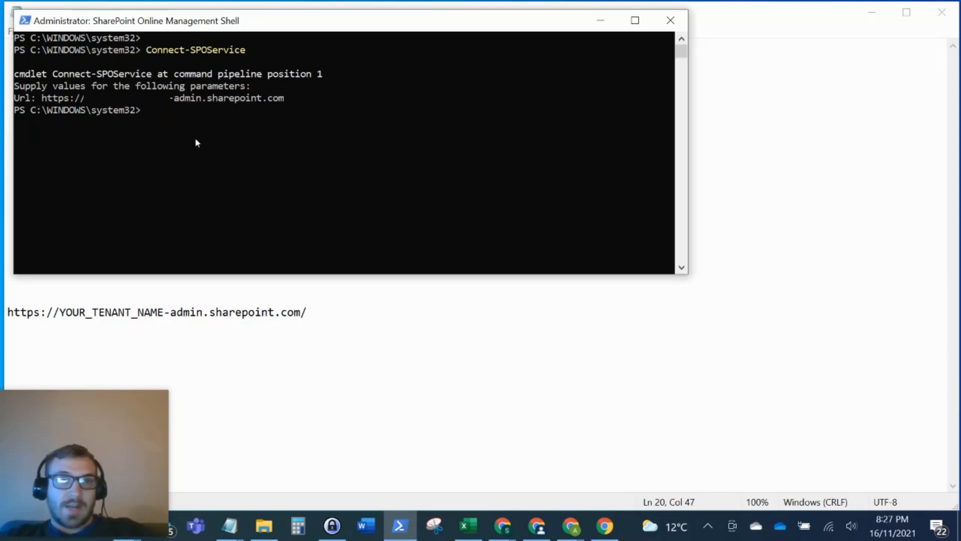